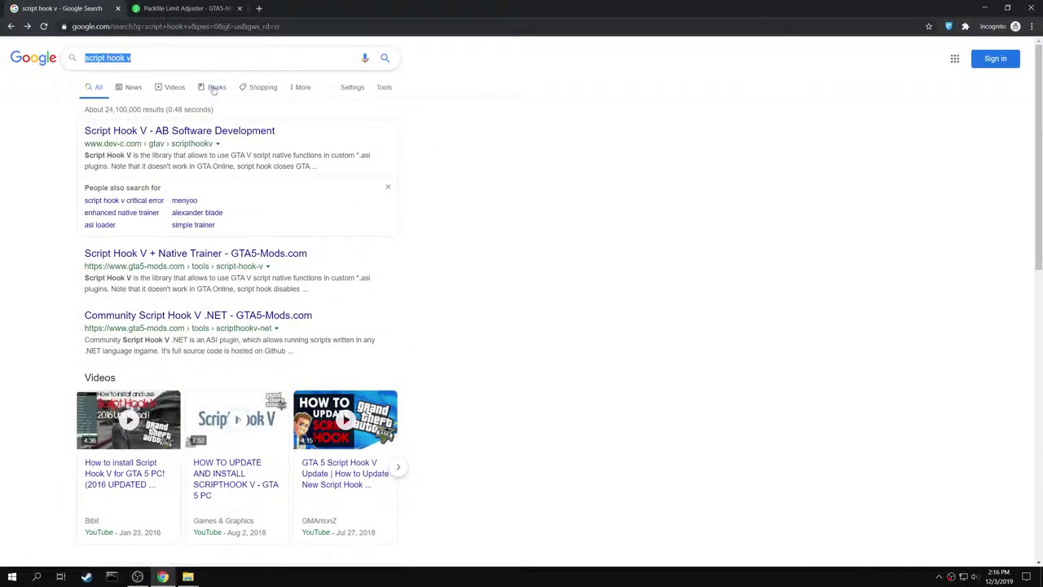
- Open the 'Script Hook V - AB Software Development' search result
{"action": "left_click", "coordinate": [180, 131]}
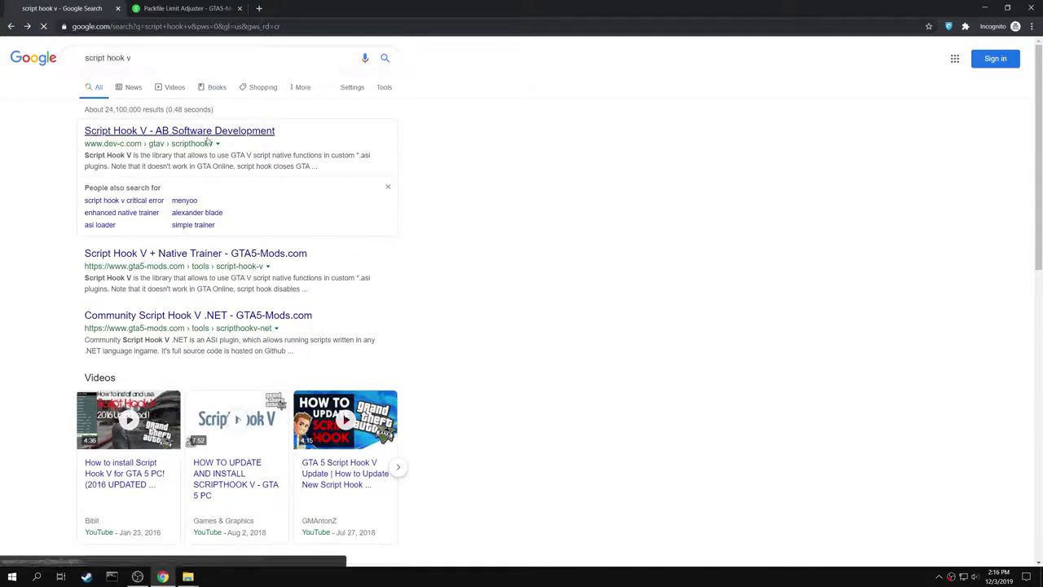
{"action": "left_click", "coordinate": [179, 130]}
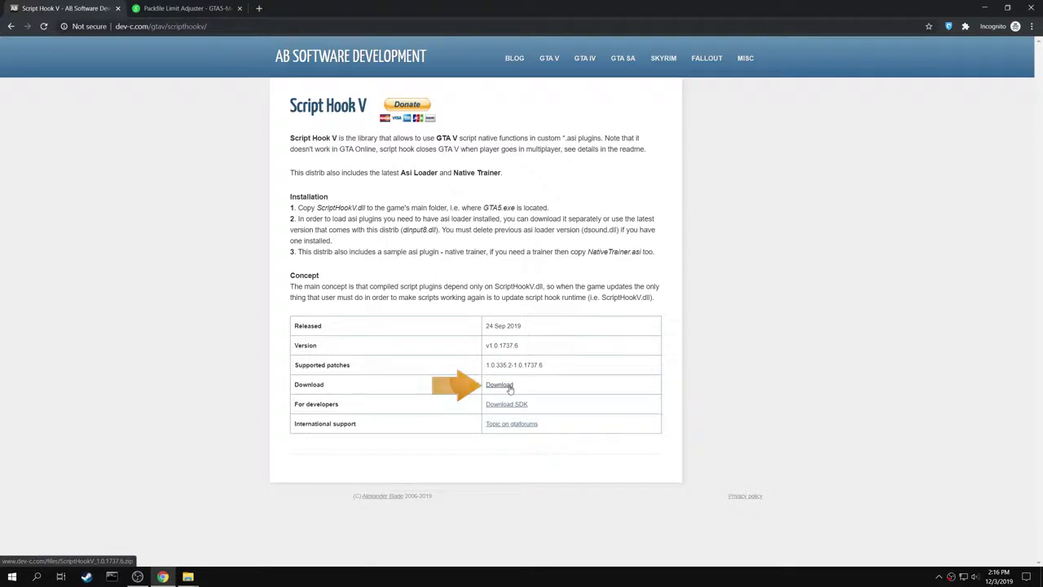
{"action": "left_click", "coordinate": [182, 8]}
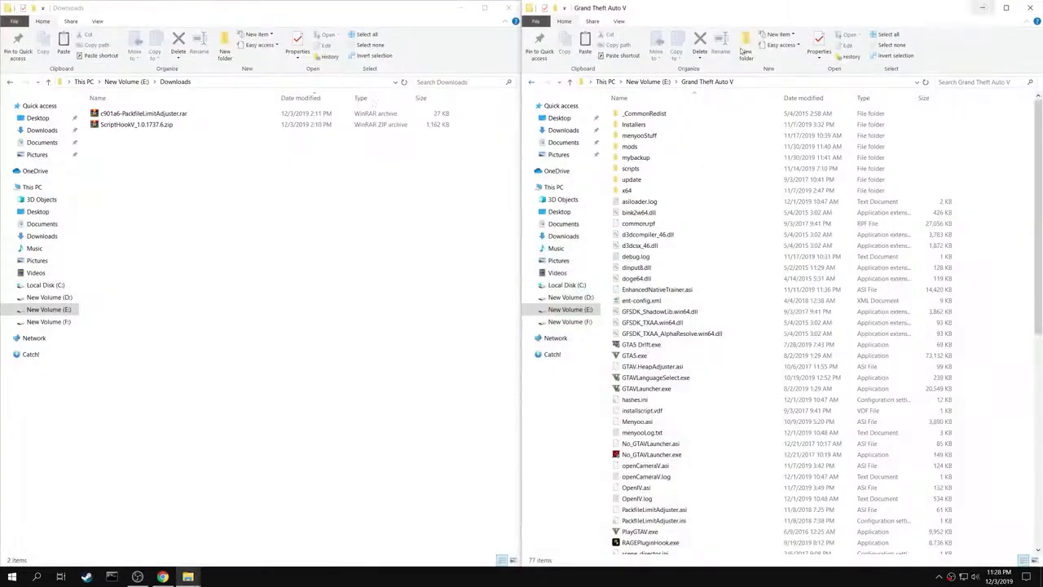
- Extract the ScriptHookV zip to its own folder and reach its bin folder with dinput8.dll and ScriptHookV.dll
{"action": "right_click", "coordinate": [137, 124]}
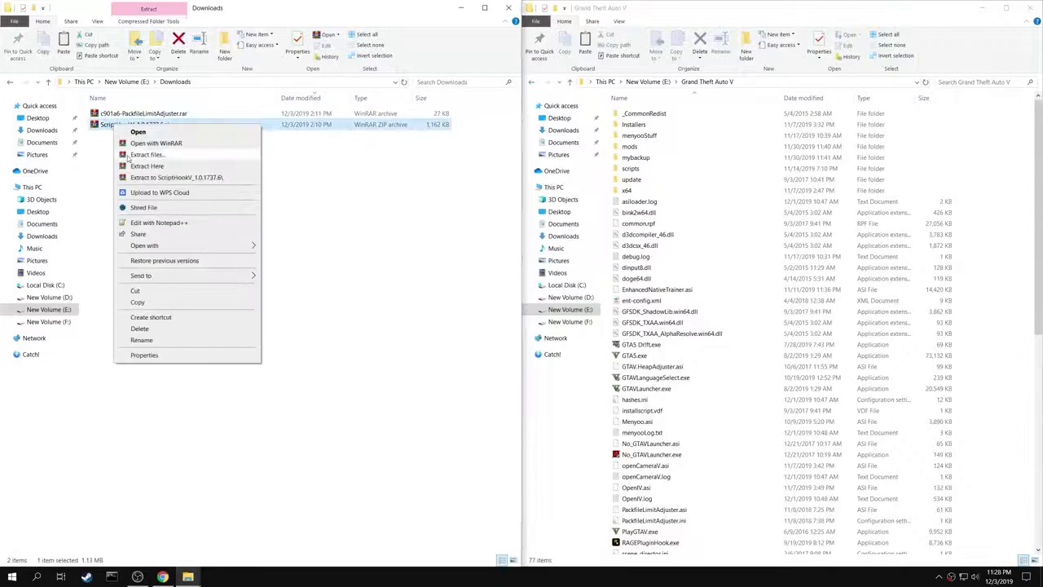
{"action": "left_click", "coordinate": [147, 176]}
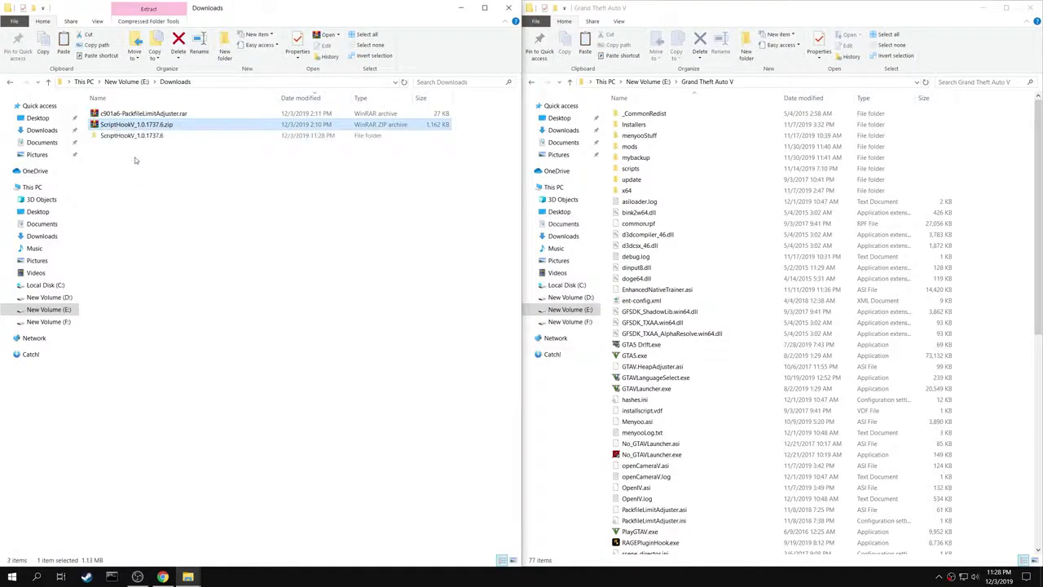
{"action": "double_click", "coordinate": [131, 135]}
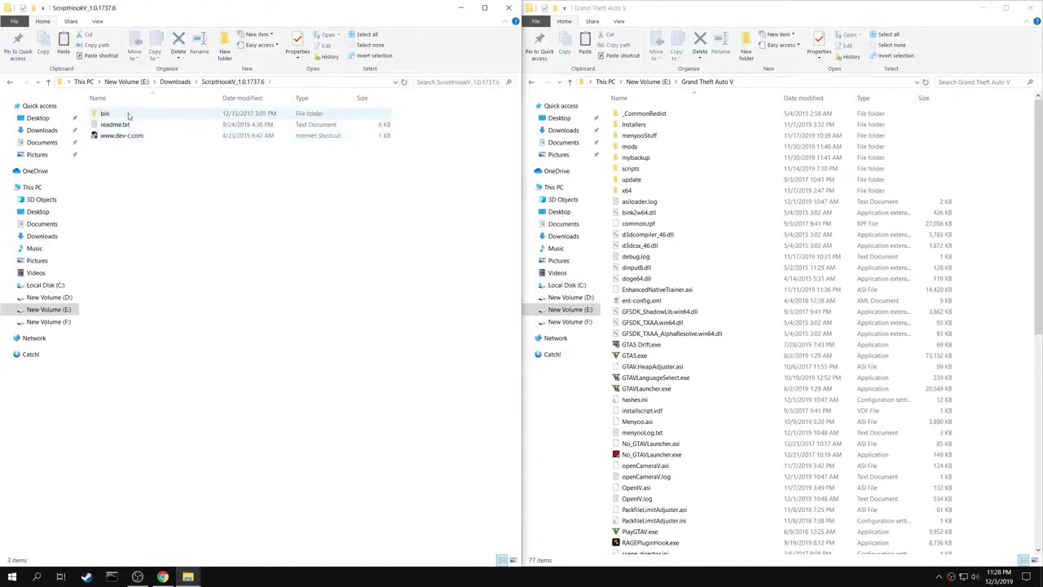
{"action": "double_click", "coordinate": [104, 112]}
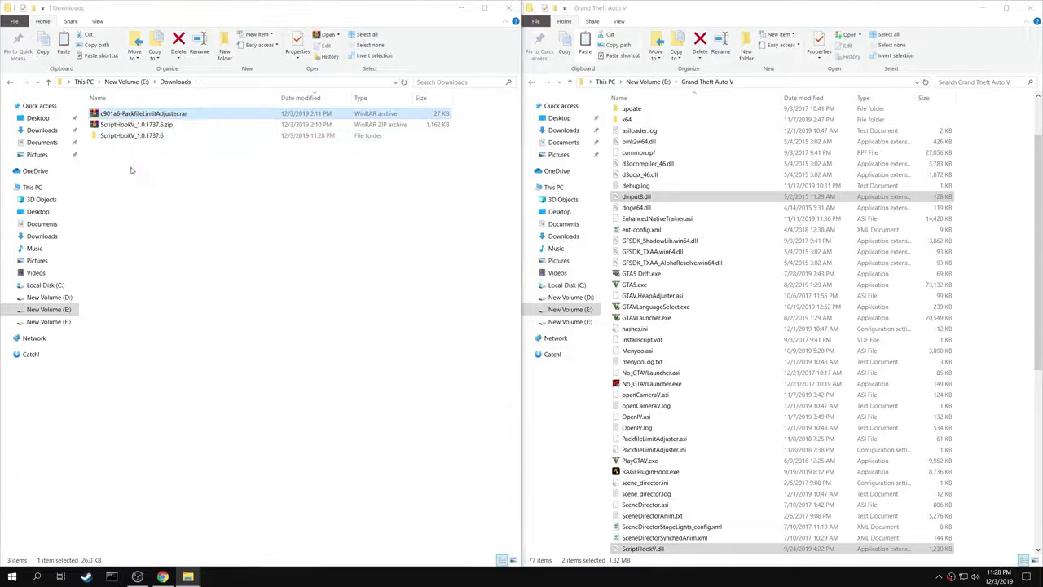
- Move PackfileLimitAdjuster.asi and .ini from the rar into the GTA V folder, replacing the old copies, then bring up No_GTAVLauncher.exe's options
{"action": "double_click", "coordinate": [143, 114]}
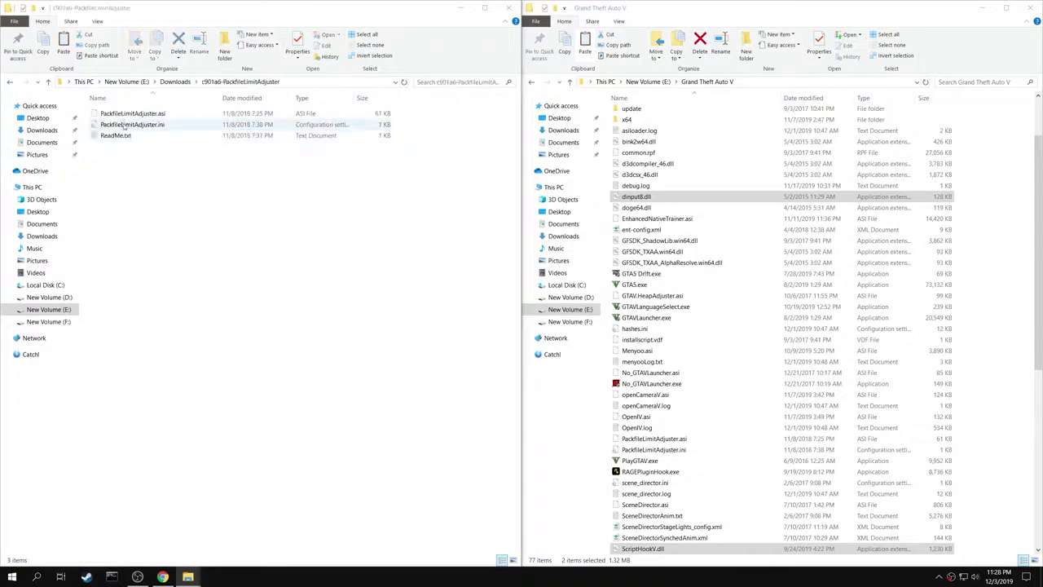
{"action": "left_click", "coordinate": [132, 114]}
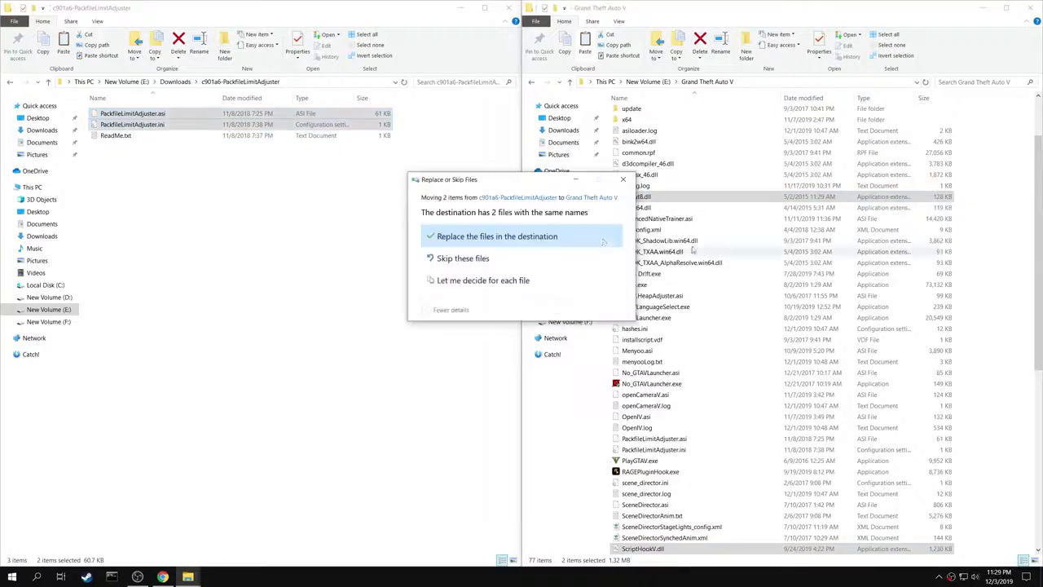
{"action": "left_click", "coordinate": [497, 234]}
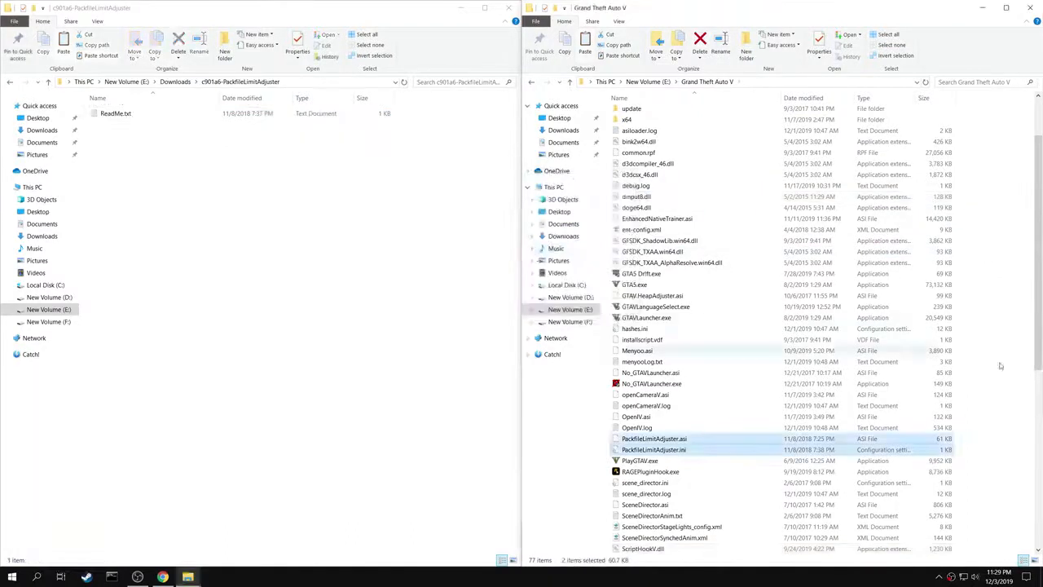
{"action": "left_click", "coordinate": [652, 383]}
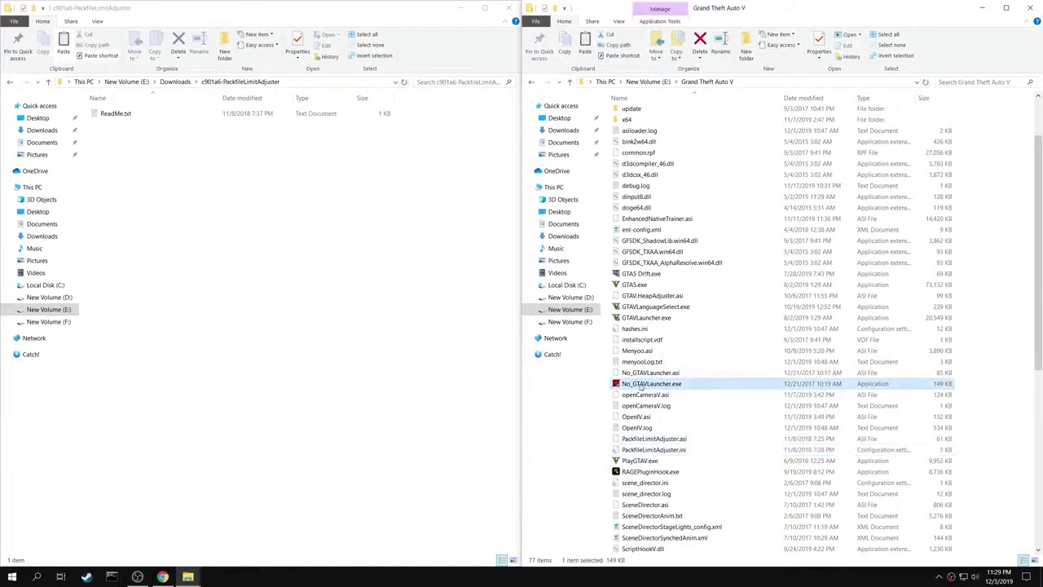
{"action": "right_click", "coordinate": [652, 384]}
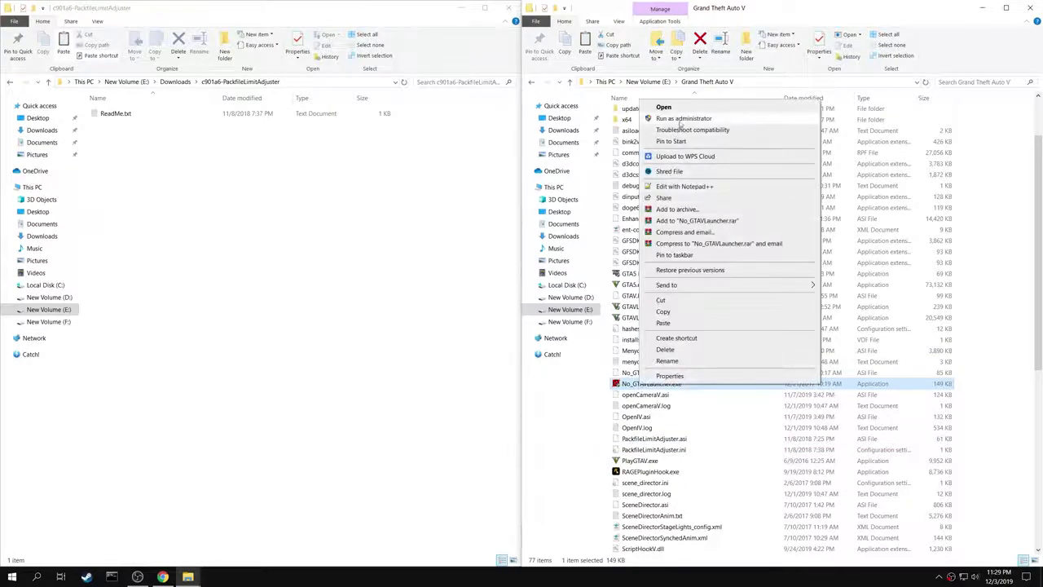